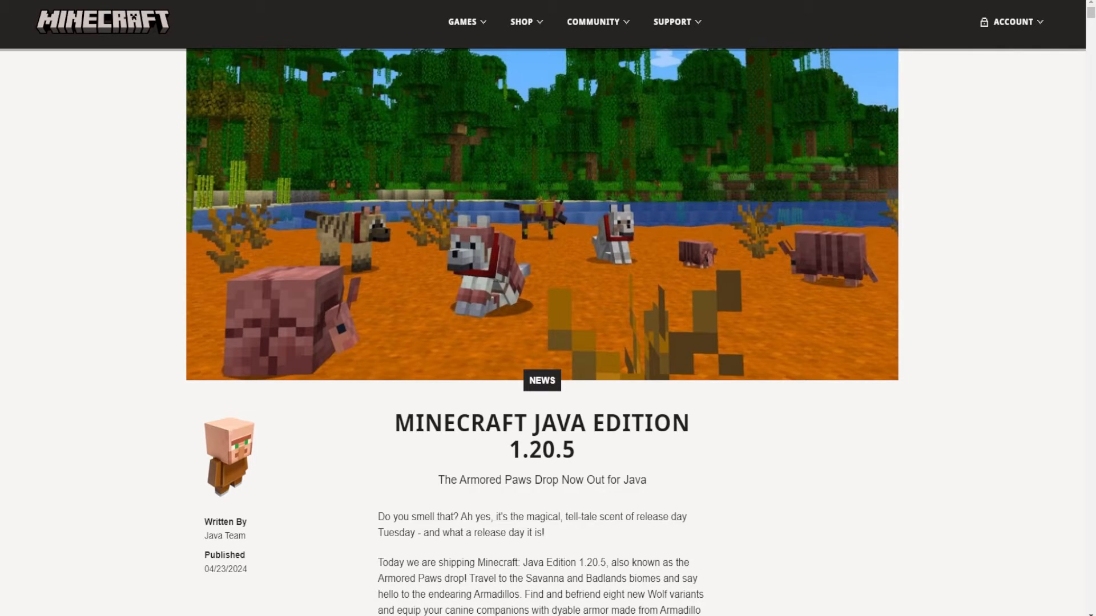
pyautogui.moveTo(899, 146)
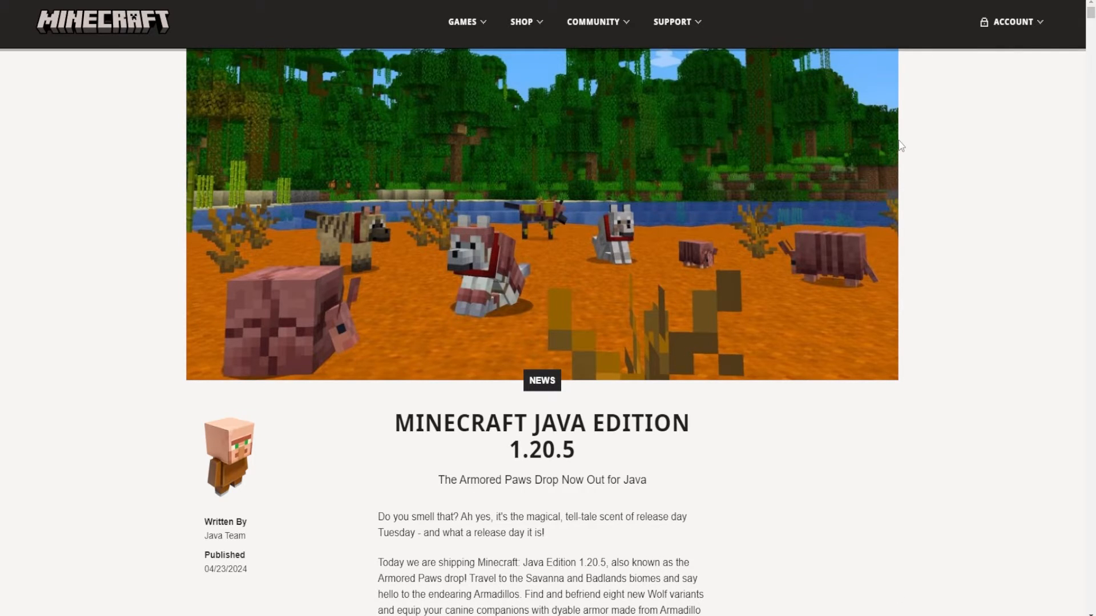
pyautogui.moveTo(468, 318)
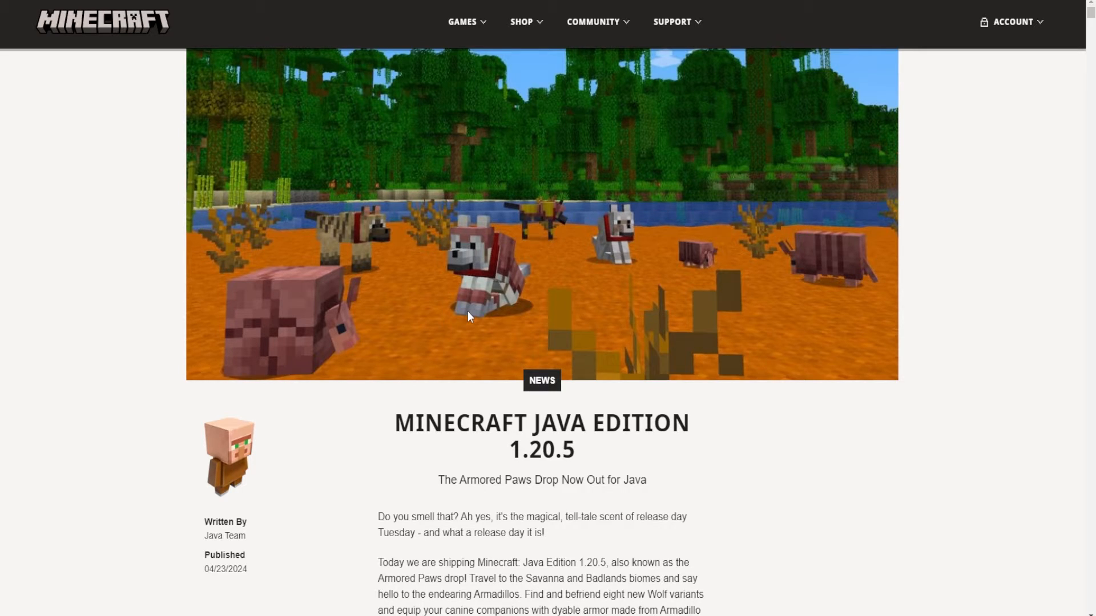
pyautogui.moveTo(383, 340)
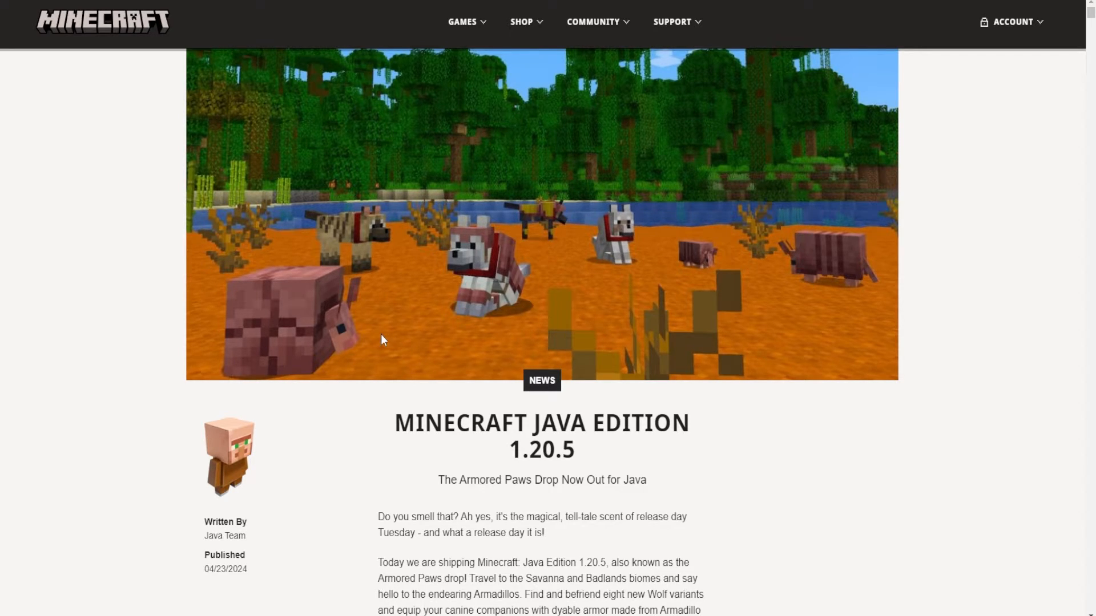
pyautogui.moveTo(315, 274)
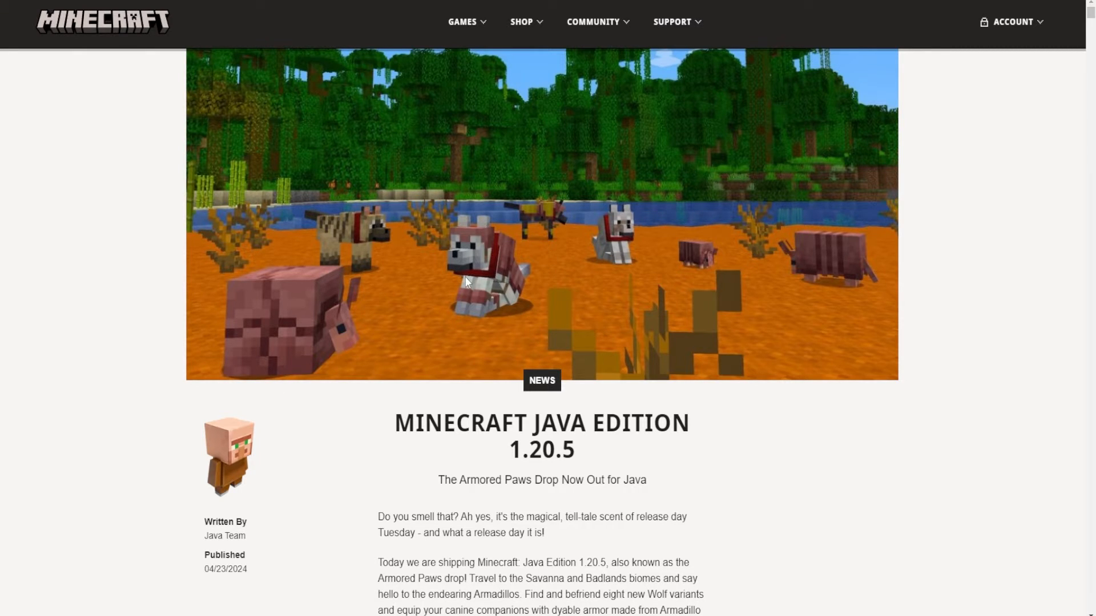
pyautogui.moveTo(502, 123)
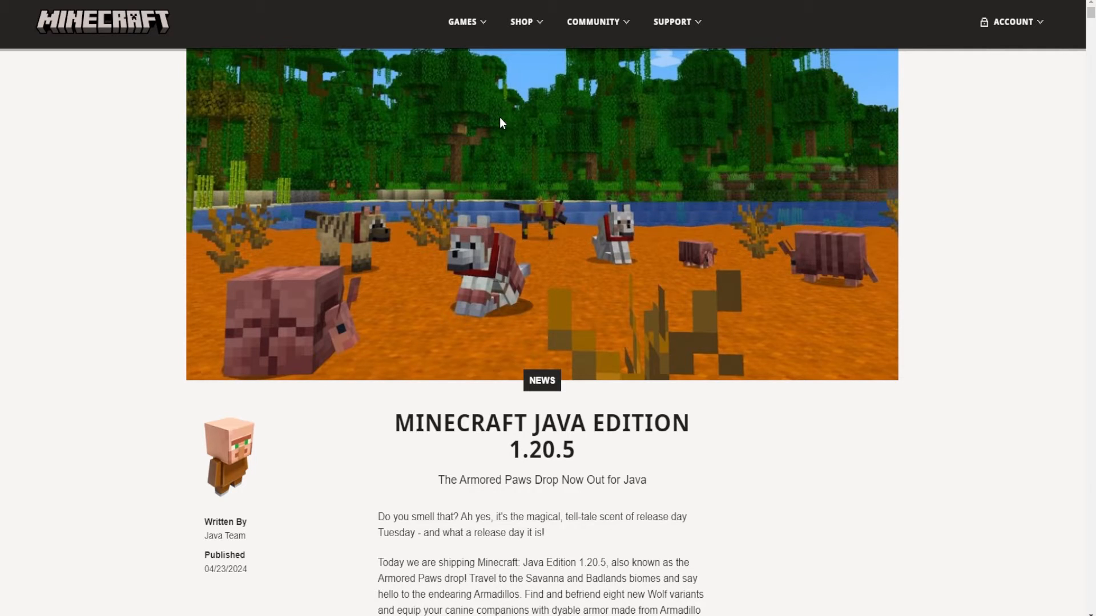
pyautogui.moveTo(594, 330)
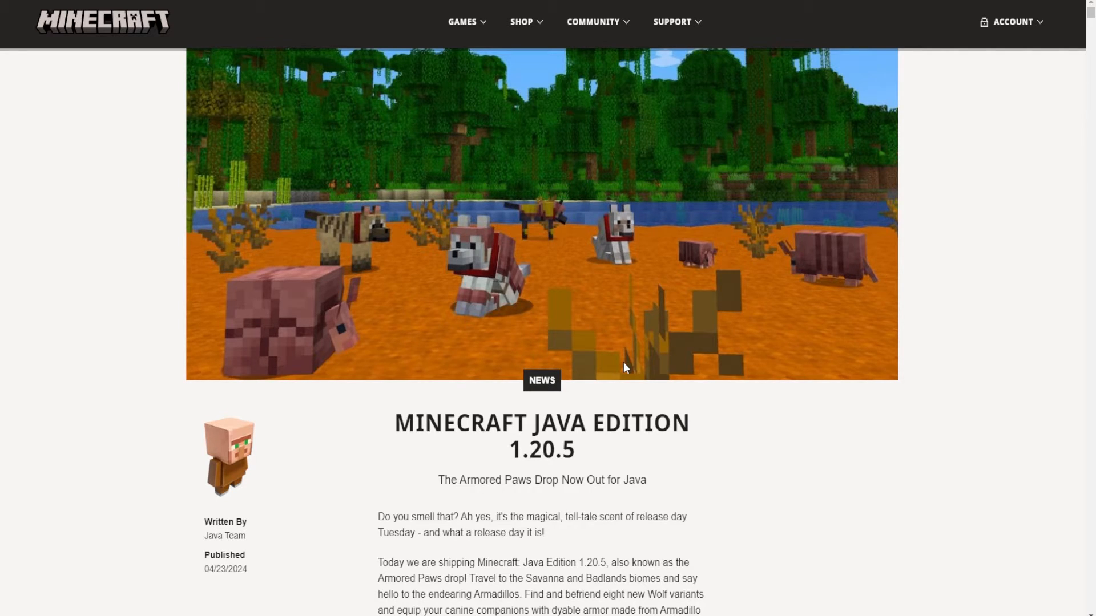
pyautogui.moveTo(128, 41)
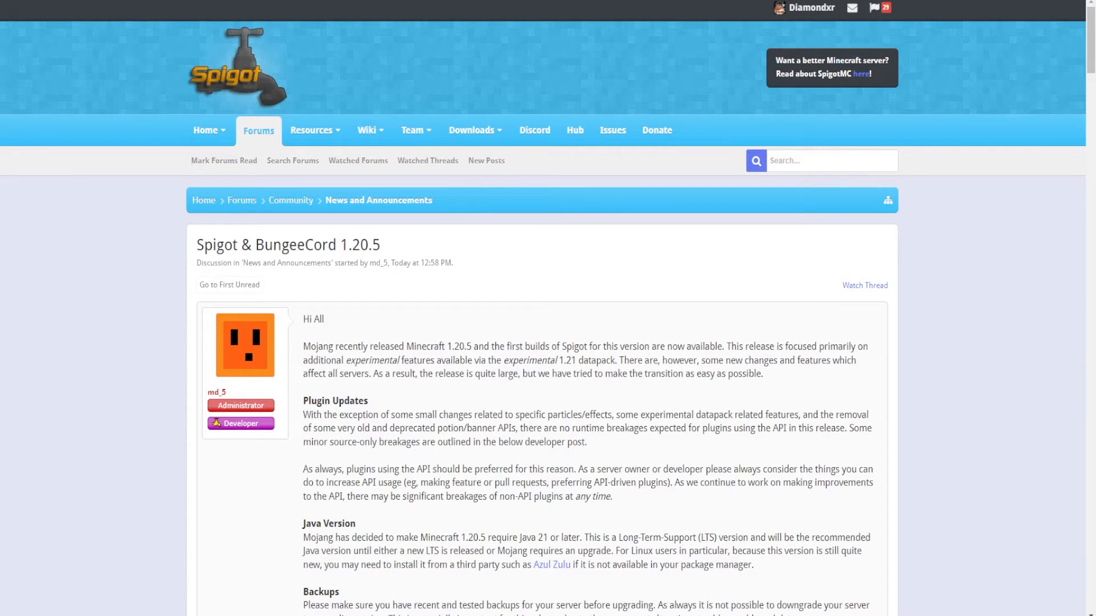
# Scroll through the Spigot & BungeeCord 1.20.5 announcement thread
pyautogui.scroll(-3)
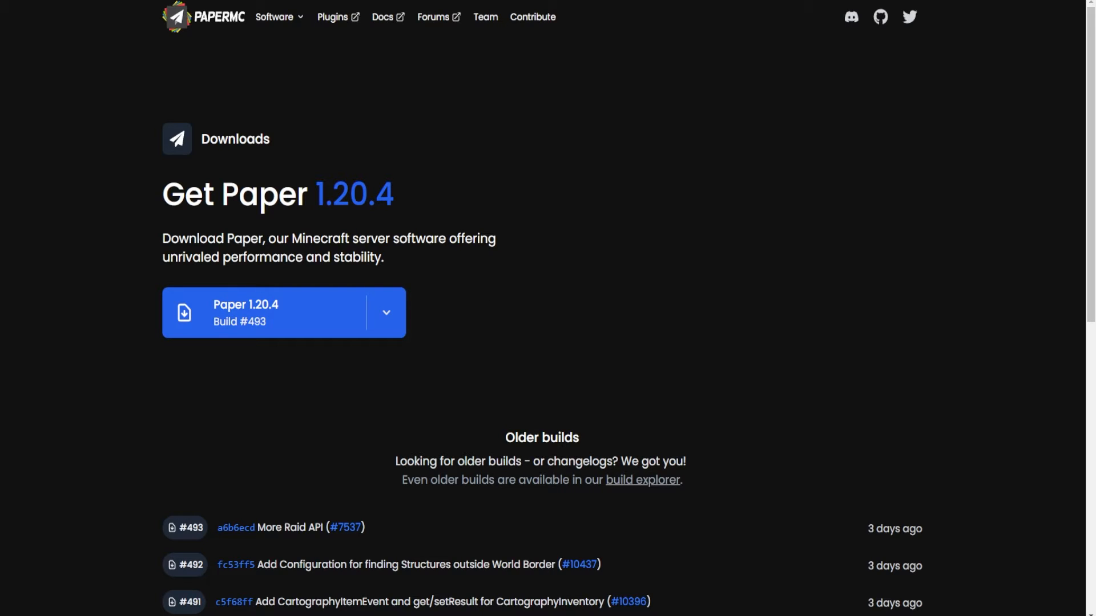
pyautogui.moveTo(372, 408)
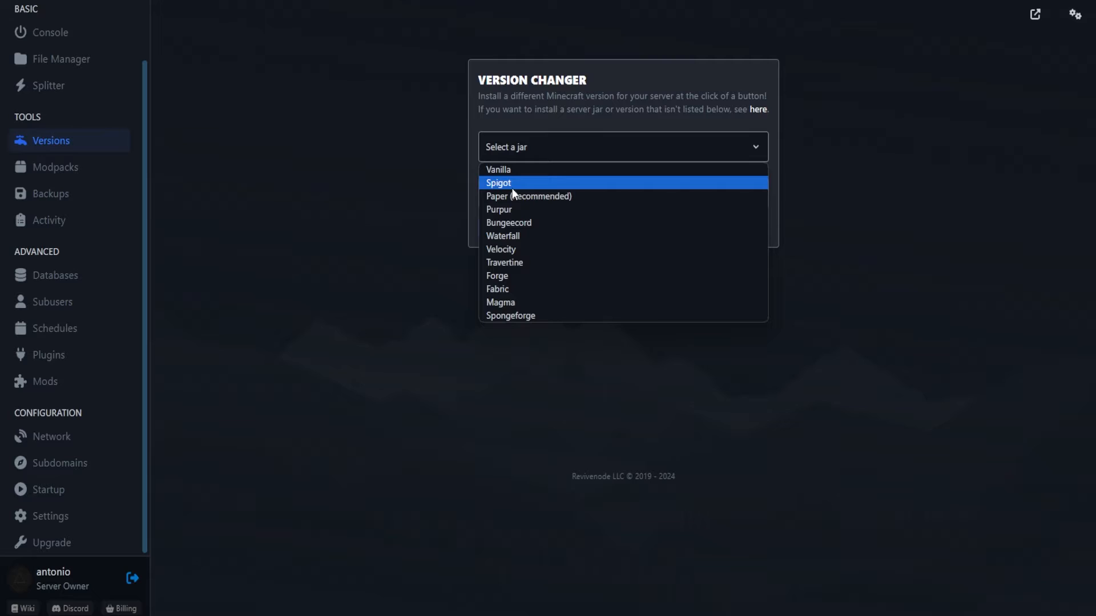
# Install Spigot 1.20.5 through the panel's version changer
pyautogui.click(497, 182)
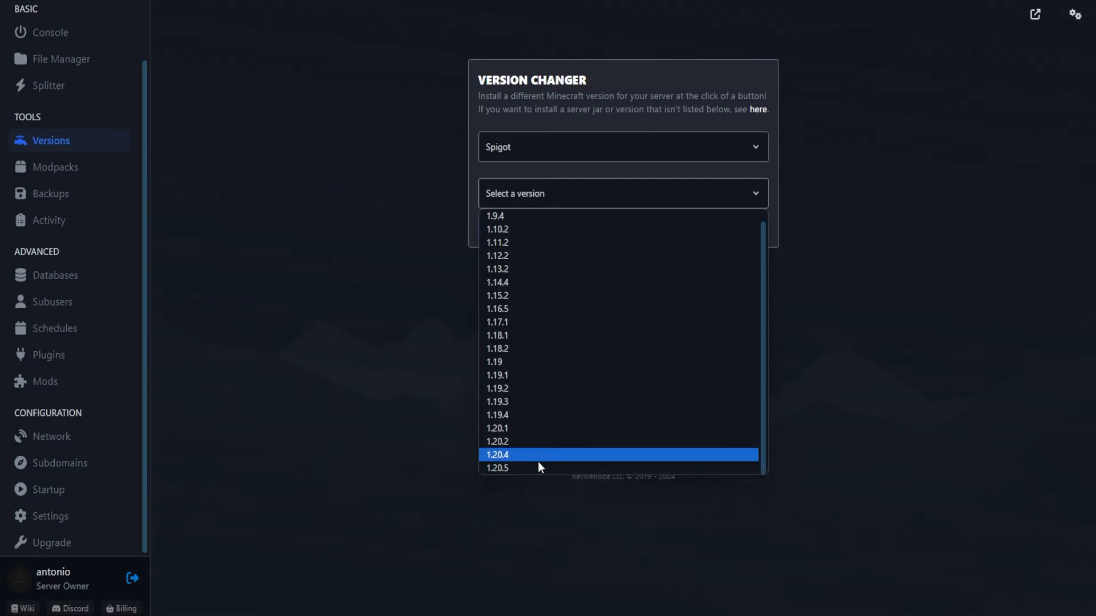
pyautogui.click(499, 468)
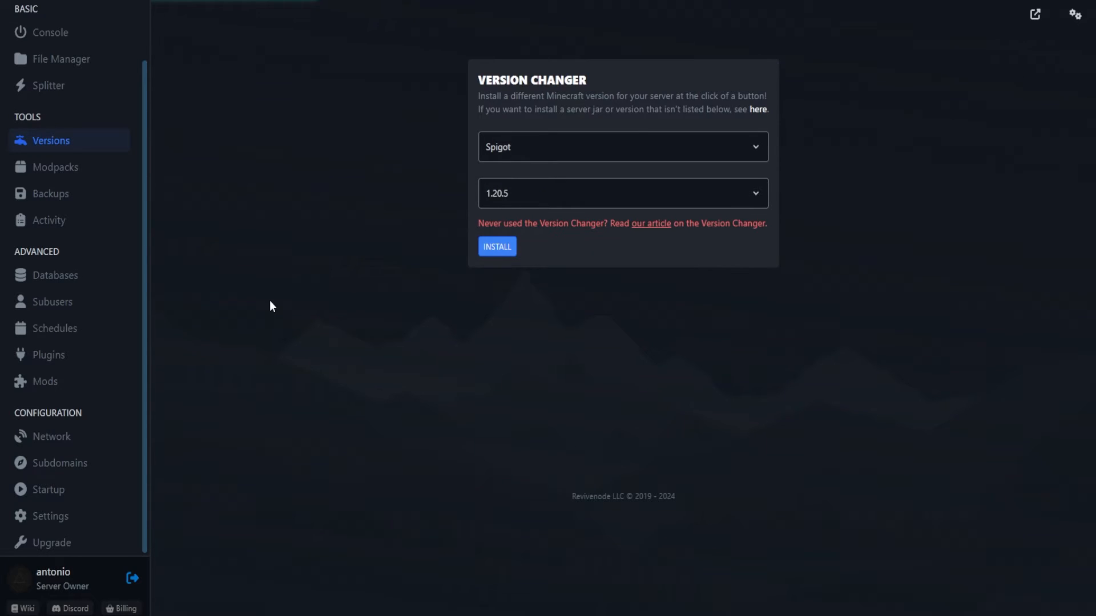
pyautogui.click(498, 247)
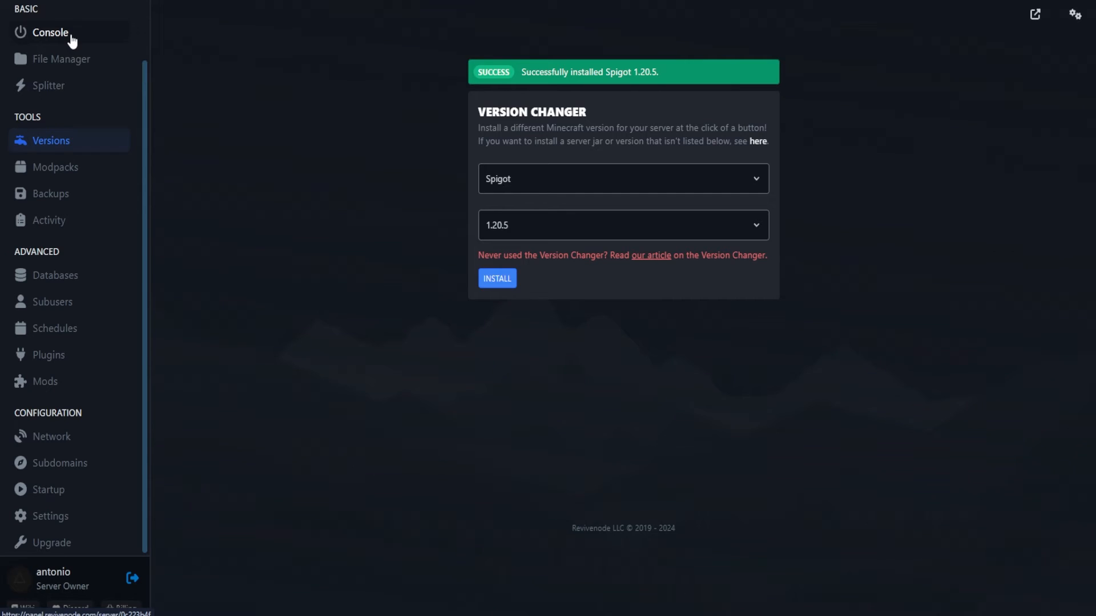
# Start the server from the Console page and accept the Minecraft EULA
pyautogui.click(50, 32)
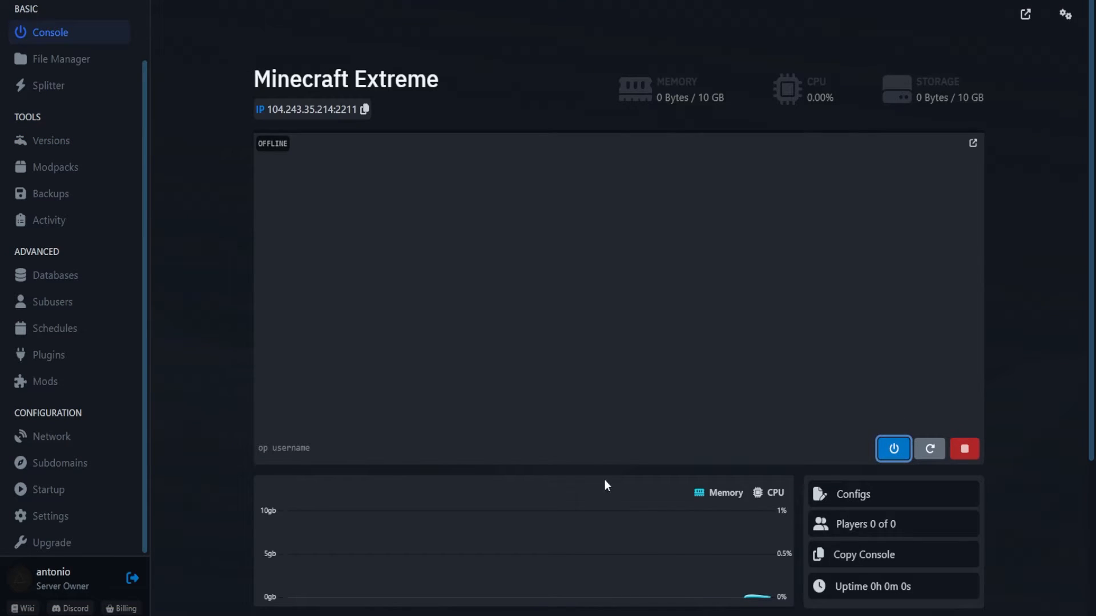
pyautogui.click(893, 449)
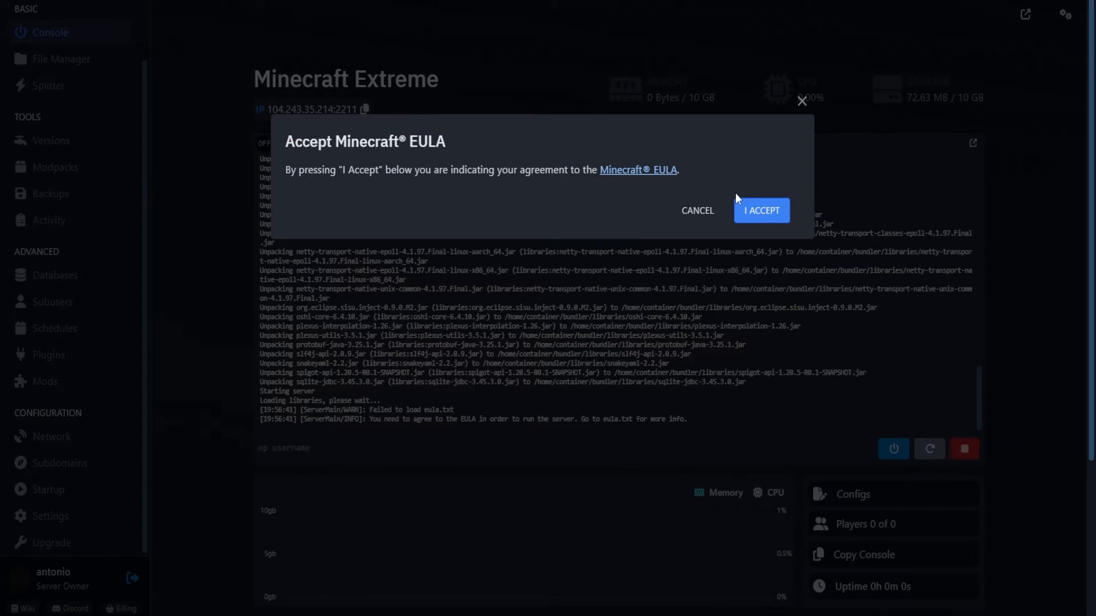
pyautogui.click(762, 210)
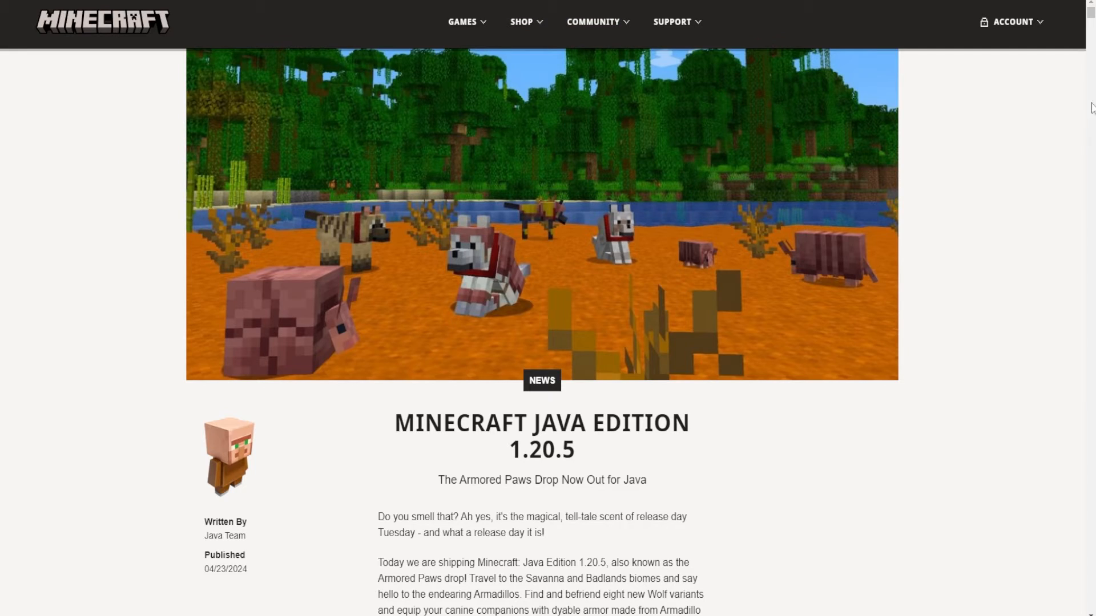
pyautogui.moveTo(1090, 16)
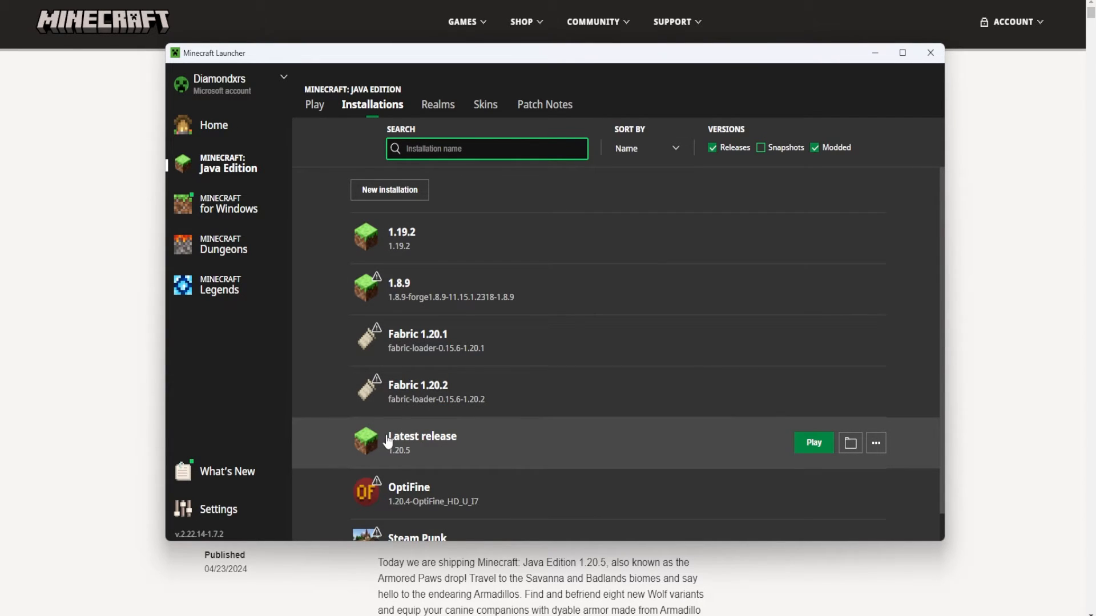
pyautogui.moveTo(436, 450)
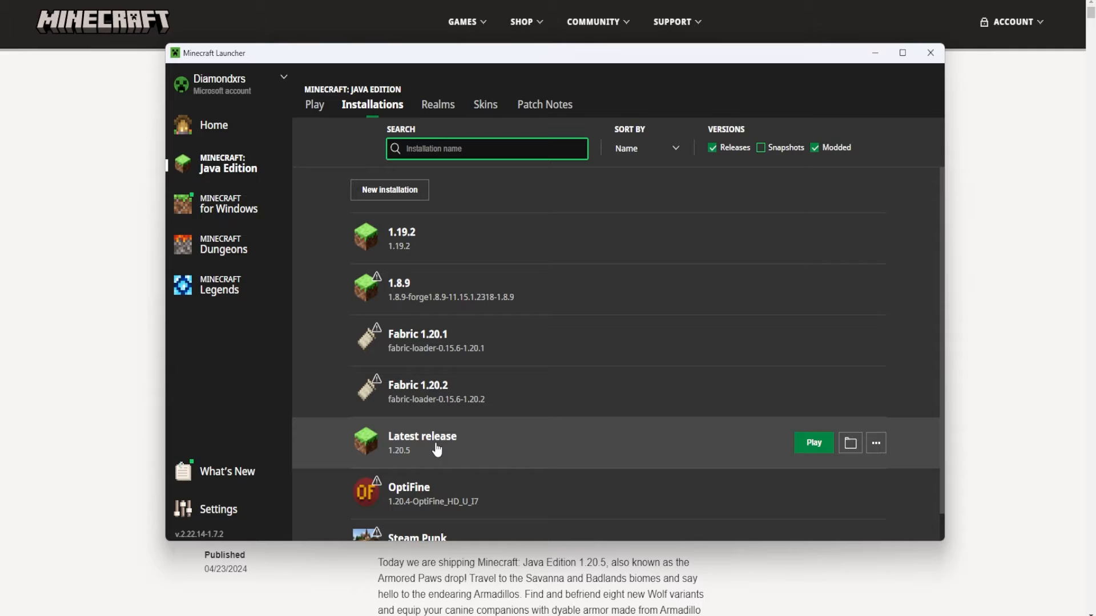
pyautogui.moveTo(876, 442)
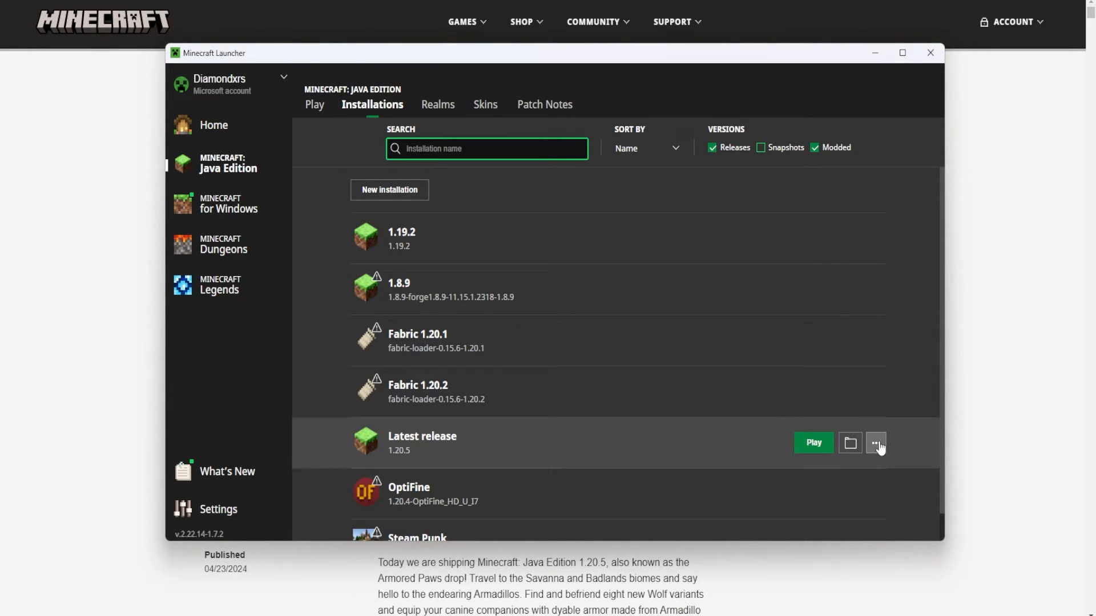
# Bring up the options menu of the Latest release installation (1.20.5)
pyautogui.click(874, 443)
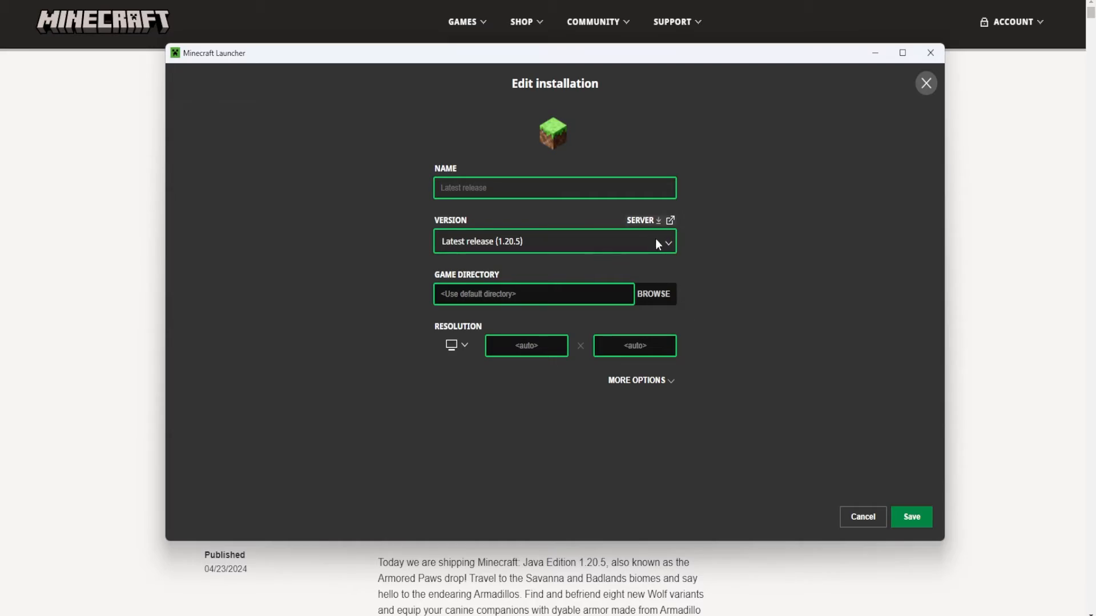
pyautogui.moveTo(921, 71)
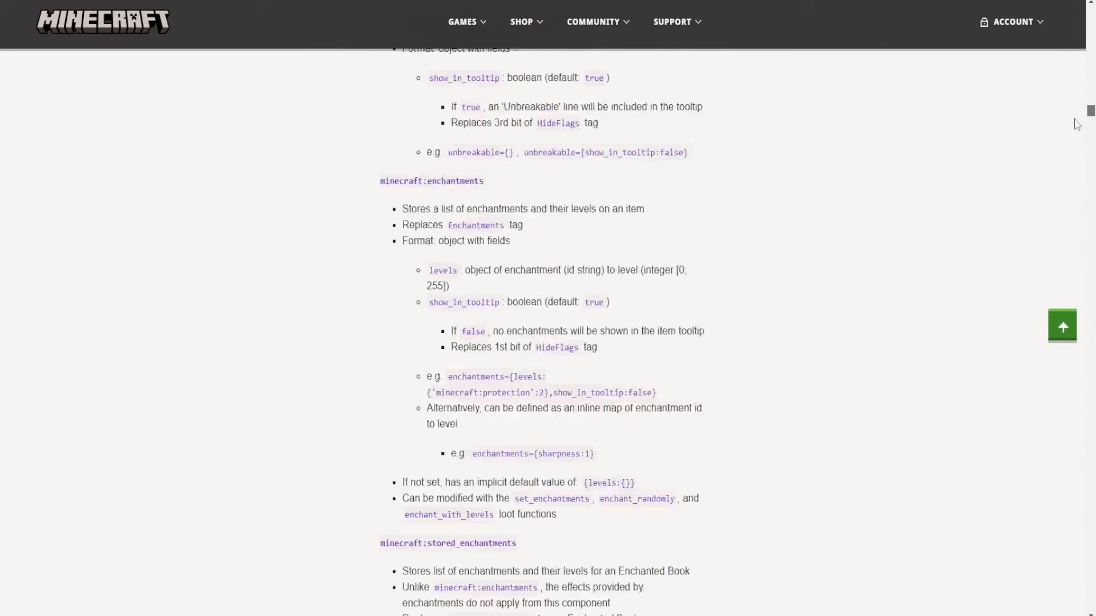
# Download the Minecraft server jar linked under Get the Release in the 1.20.5 article
pyautogui.scroll(-3)
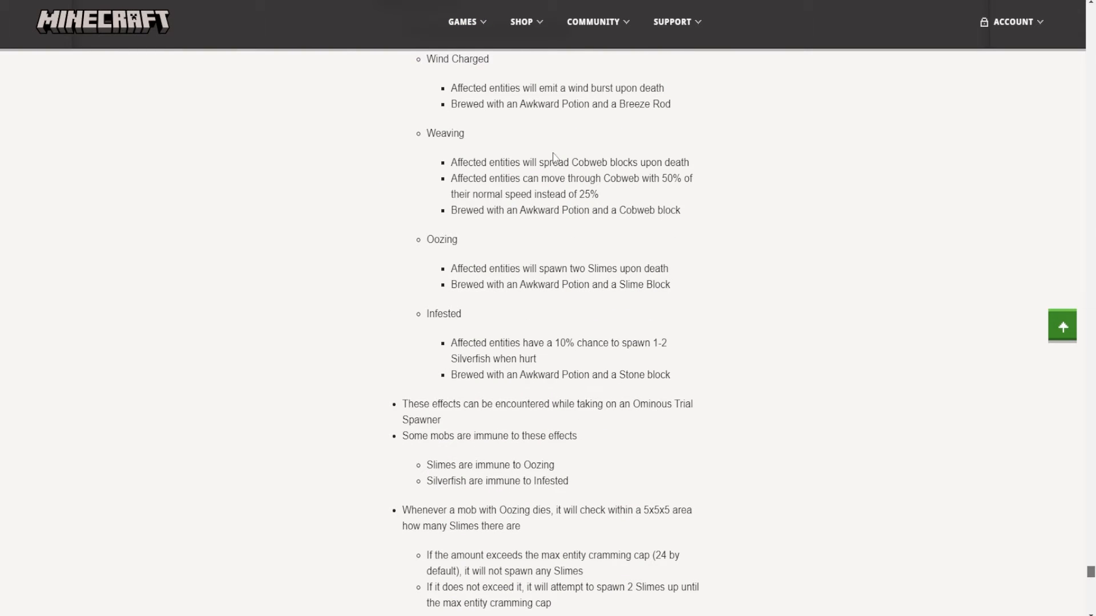
pyautogui.scroll(-3)
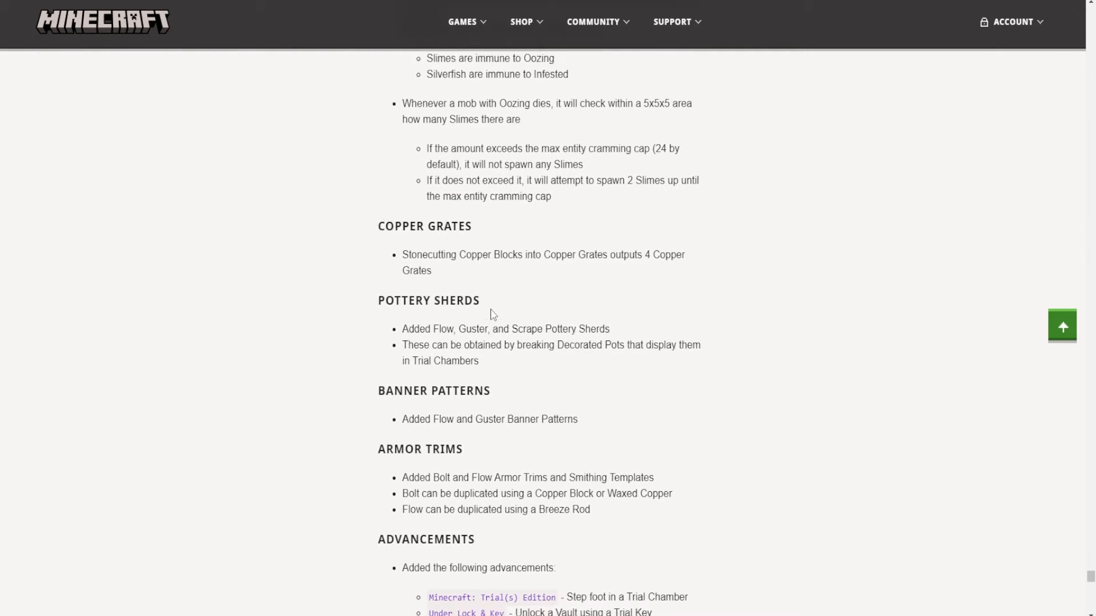
pyautogui.scroll(-3)
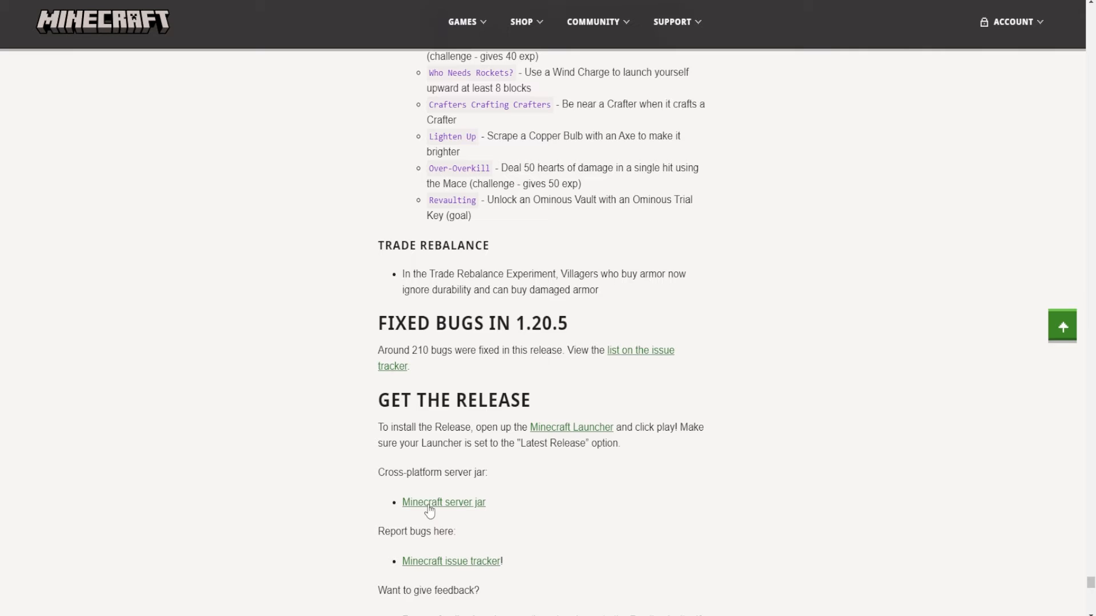
pyautogui.click(443, 502)
pyautogui.write('Mine')
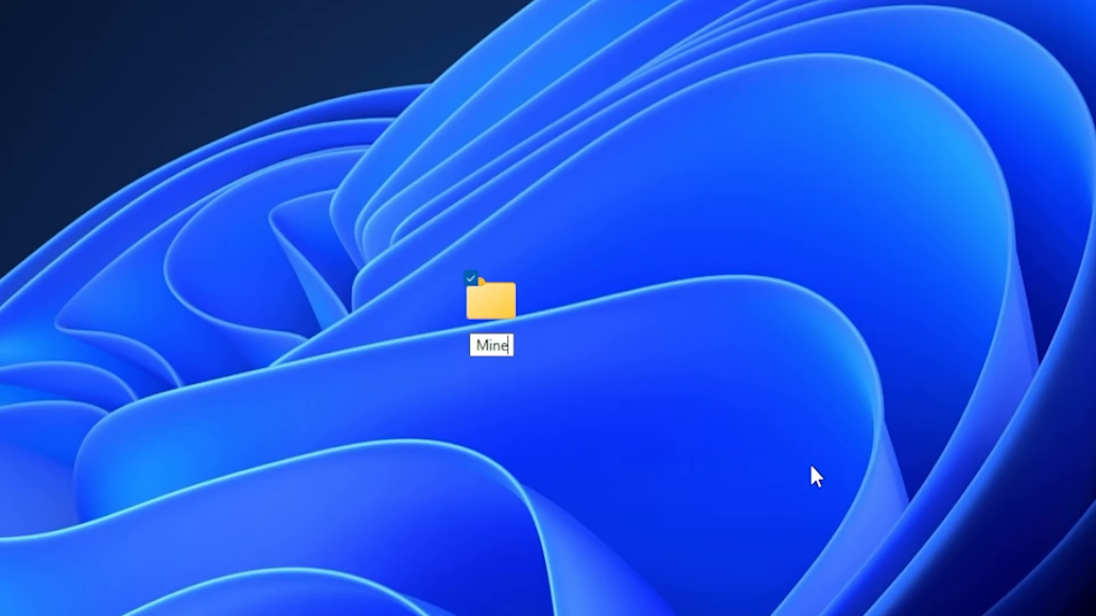
# Name the new desktop folder Minecraft Server and enter it
pyautogui.write('craft Server')
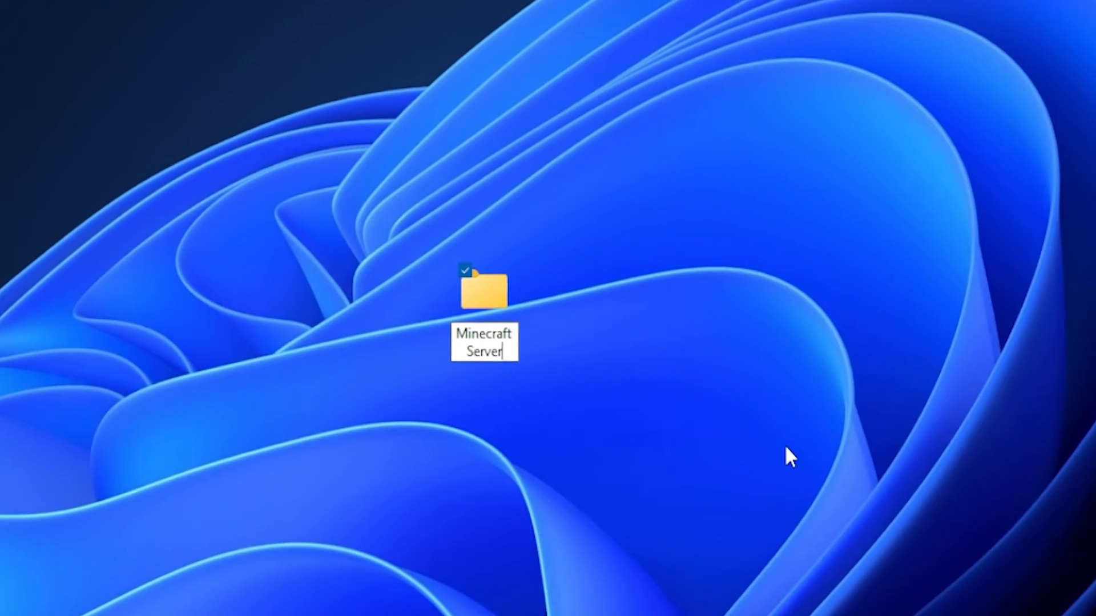
pyautogui.doubleClick(481, 292)
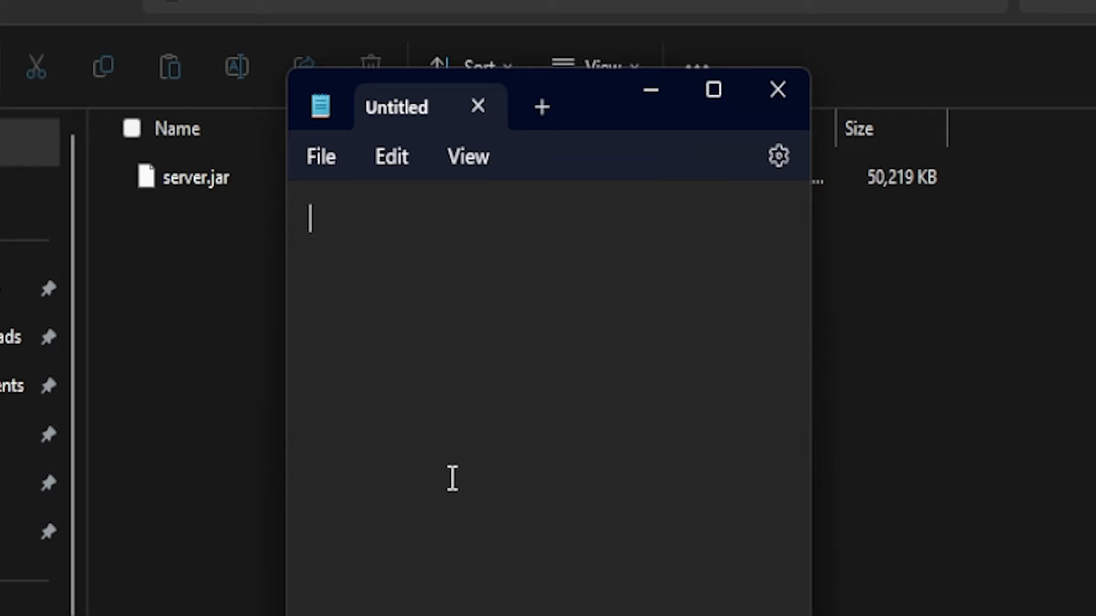
# Write the launch script 'java -Xmx1G -jar server.jar' followed by PAUSE
pyautogui.write('java -')
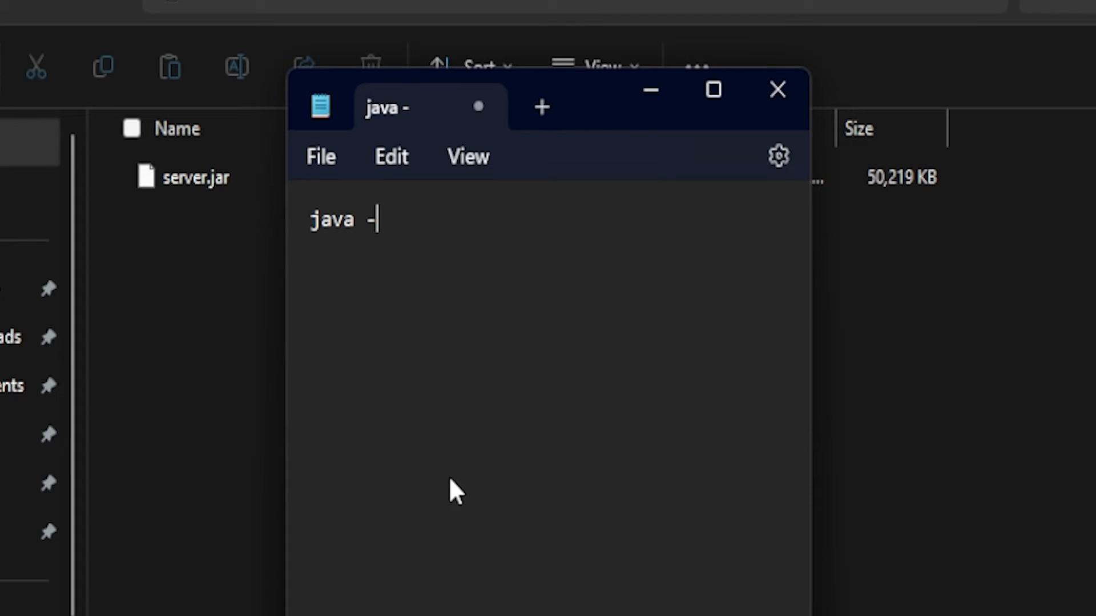
pyautogui.write('Xmx')
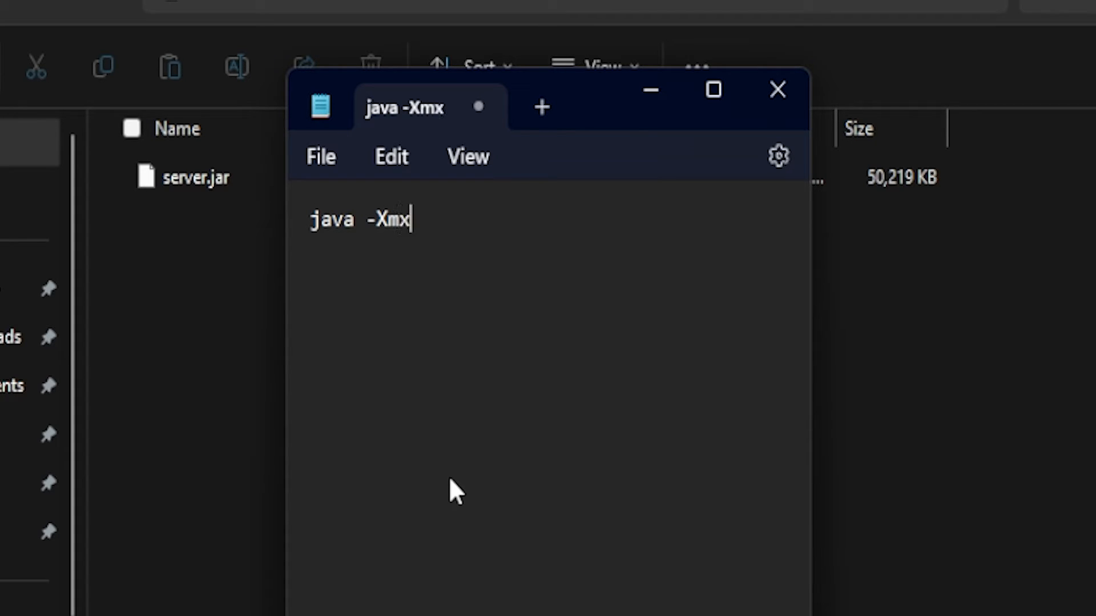
pyautogui.write('1')
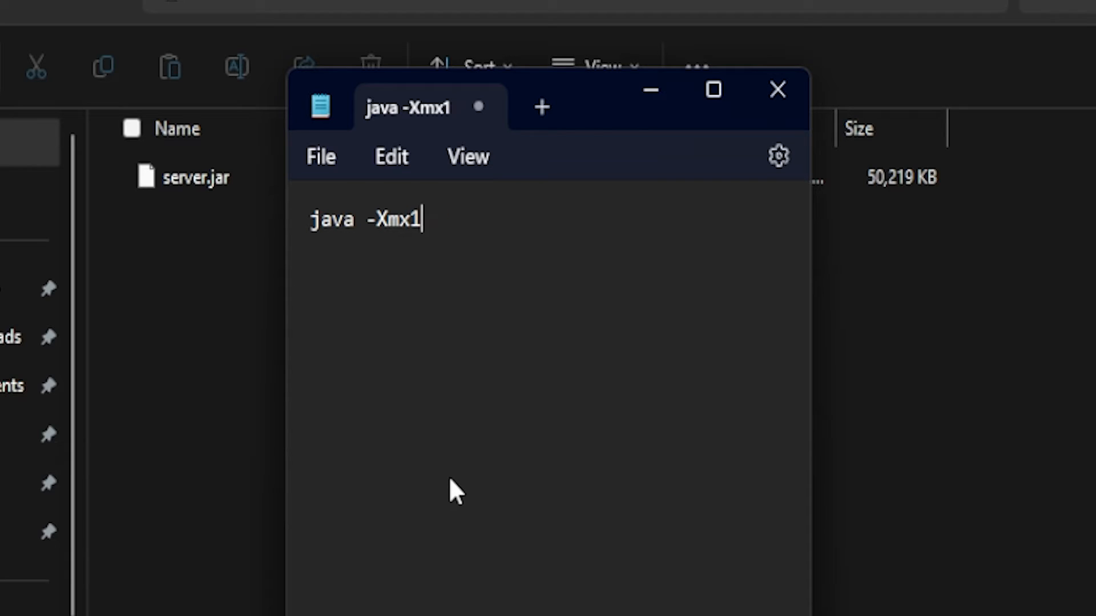
pyautogui.write('G -jar')
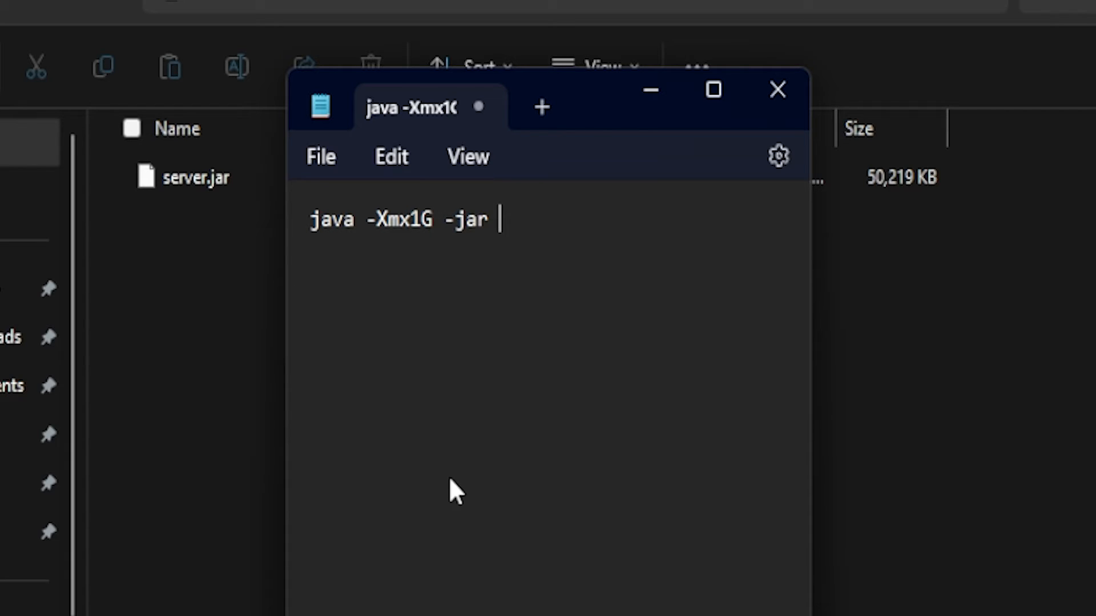
pyautogui.write('server.jar')
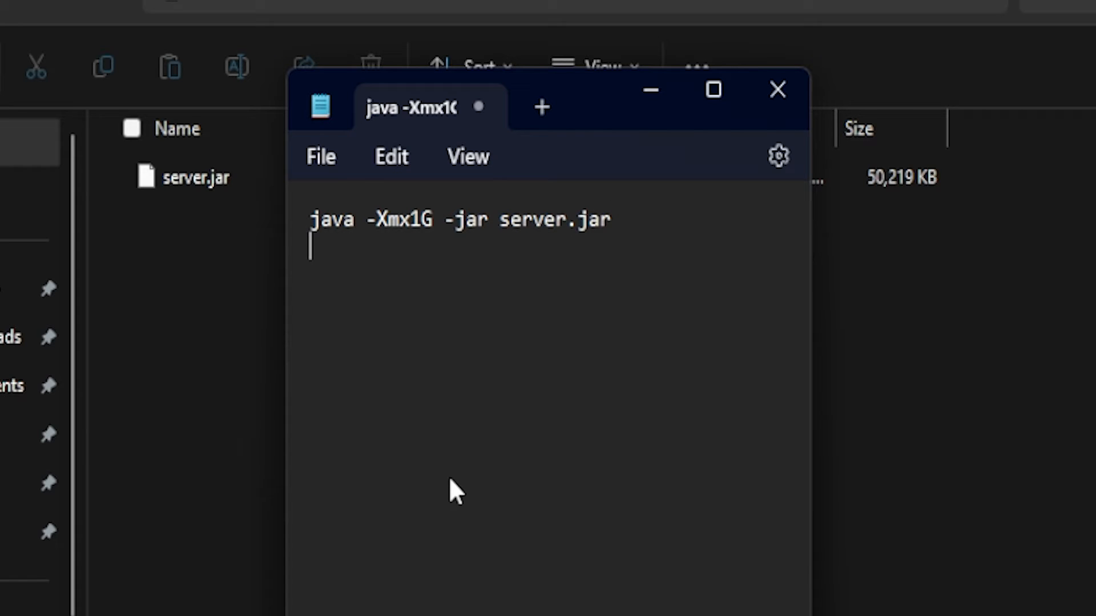
pyautogui.write('PAUSE')
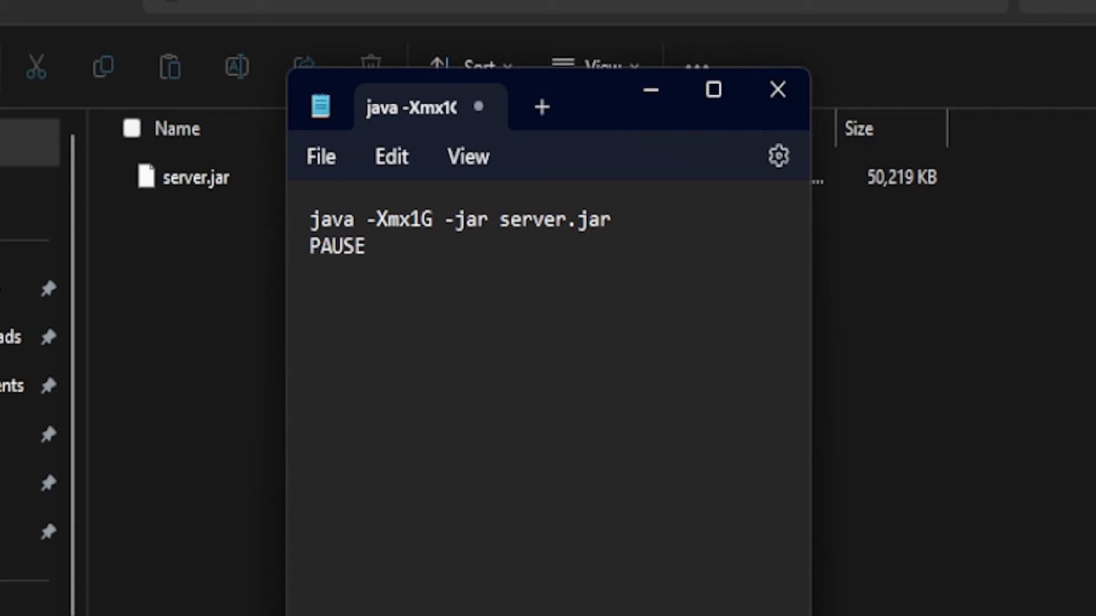
pyautogui.moveTo(346, 128)
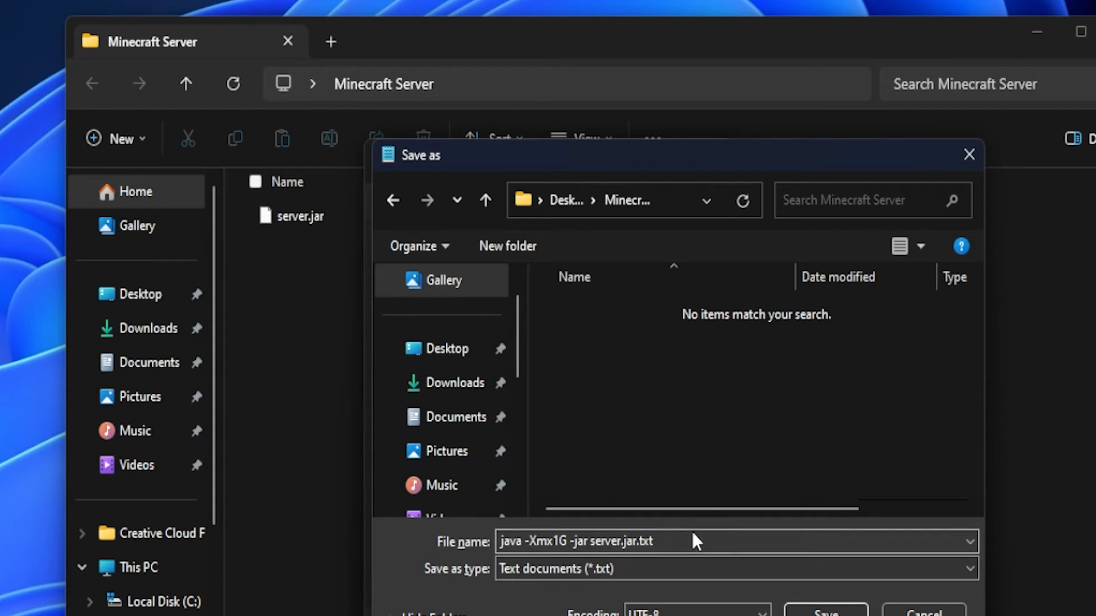
# Save the script as start.bat in the Minecraft Server folder and run it
pyautogui.write('start')
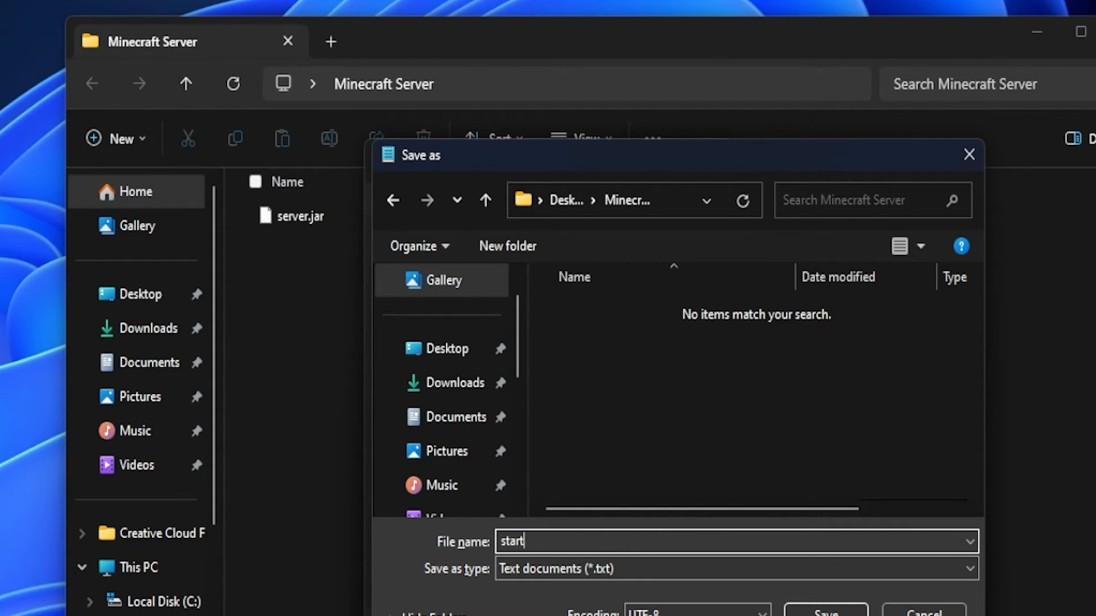
pyautogui.click(825, 612)
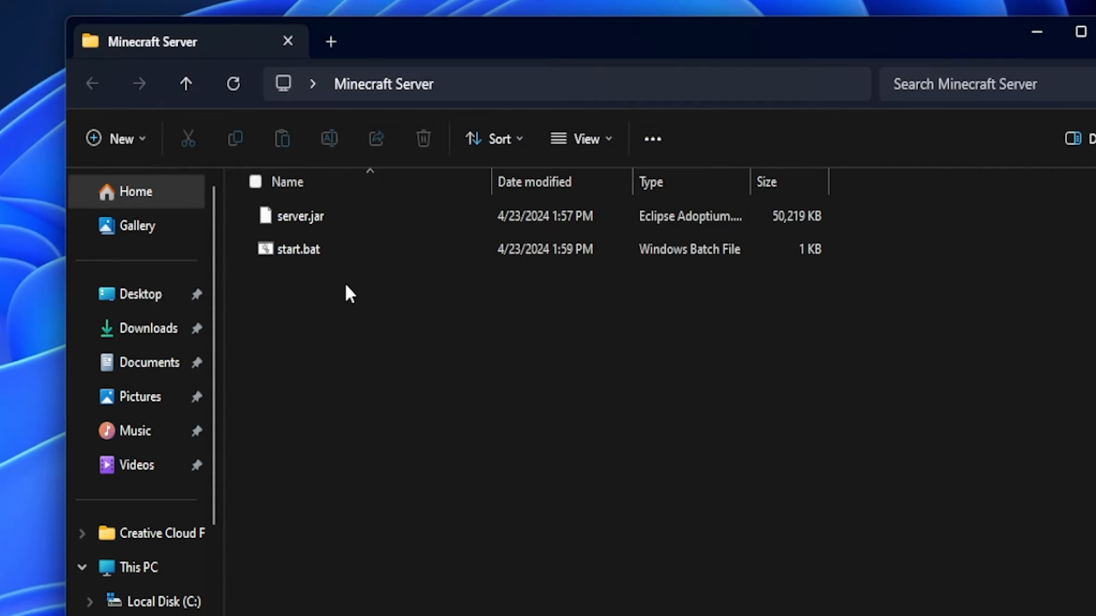
pyautogui.doubleClick(297, 249)
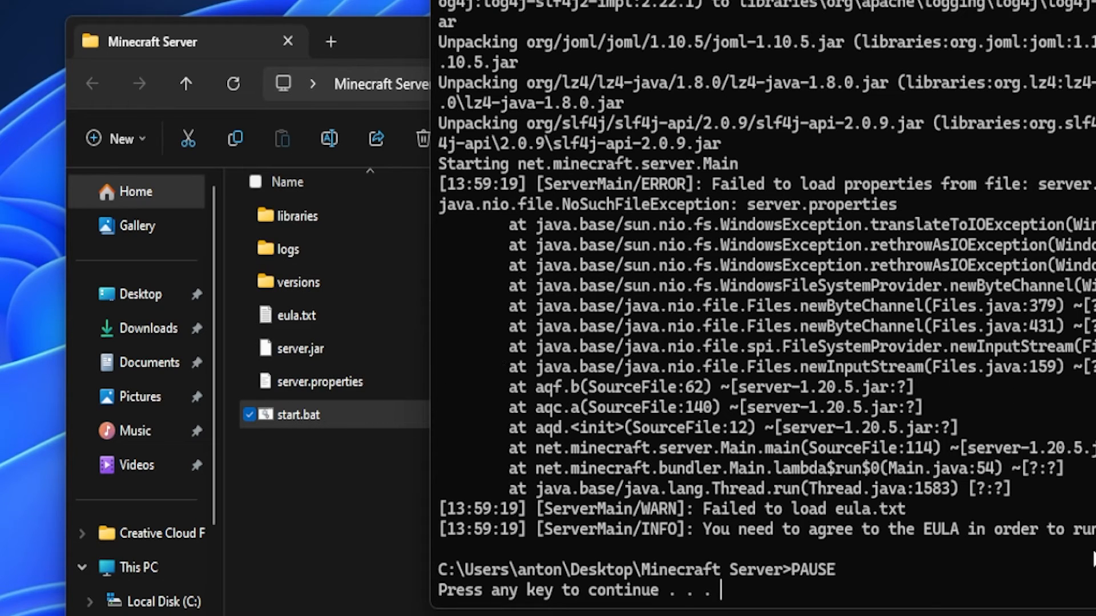
pyautogui.moveTo(1005, 540)
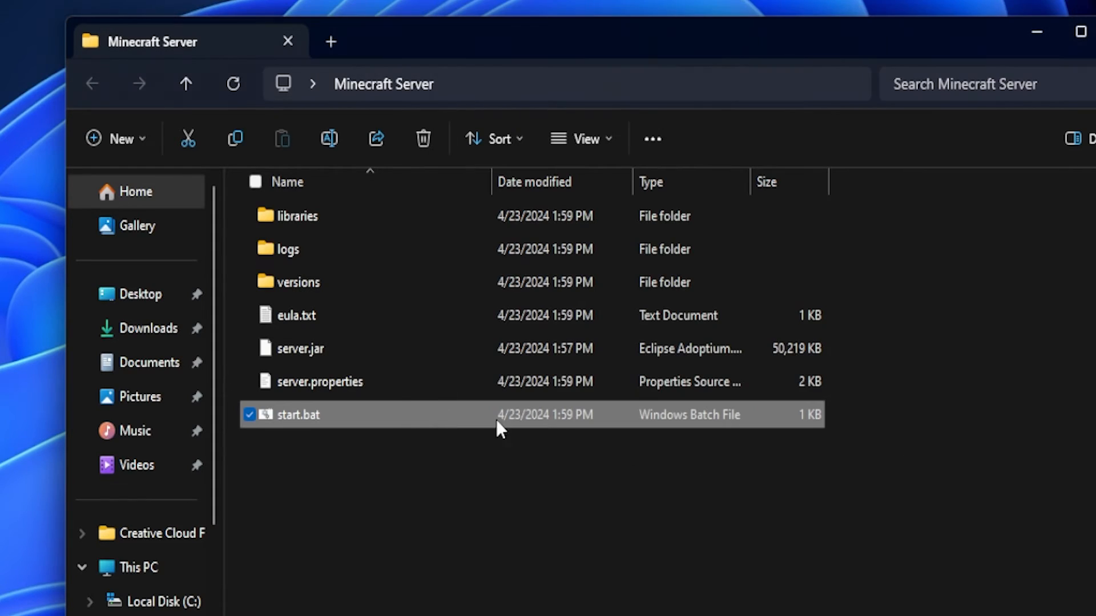
pyautogui.moveTo(473, 343)
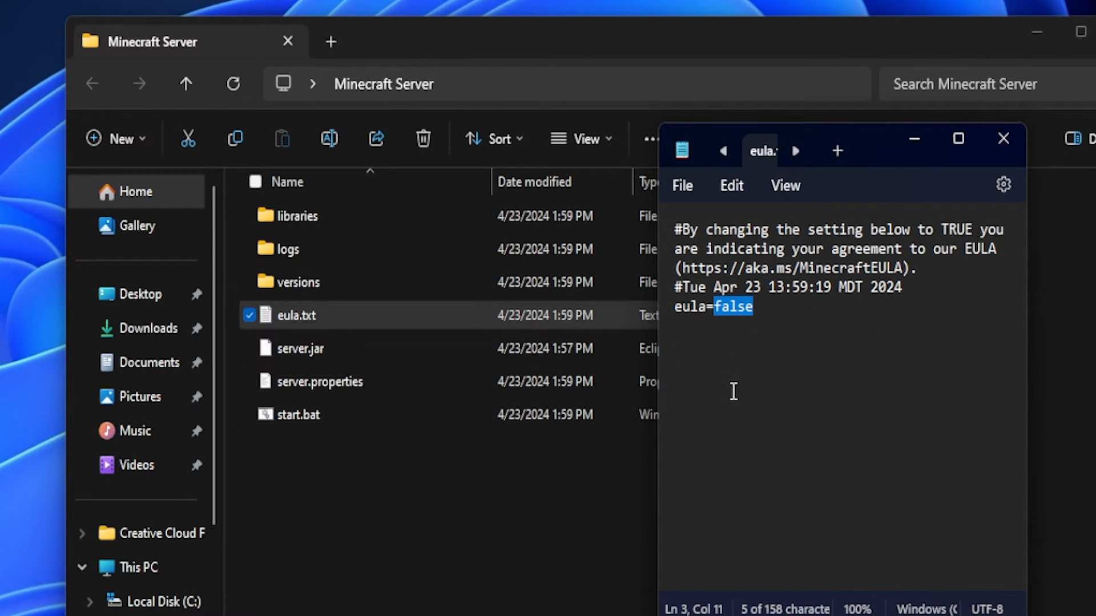
# Change eula=false to eula=true in the server's eula.txt
pyautogui.write('true')
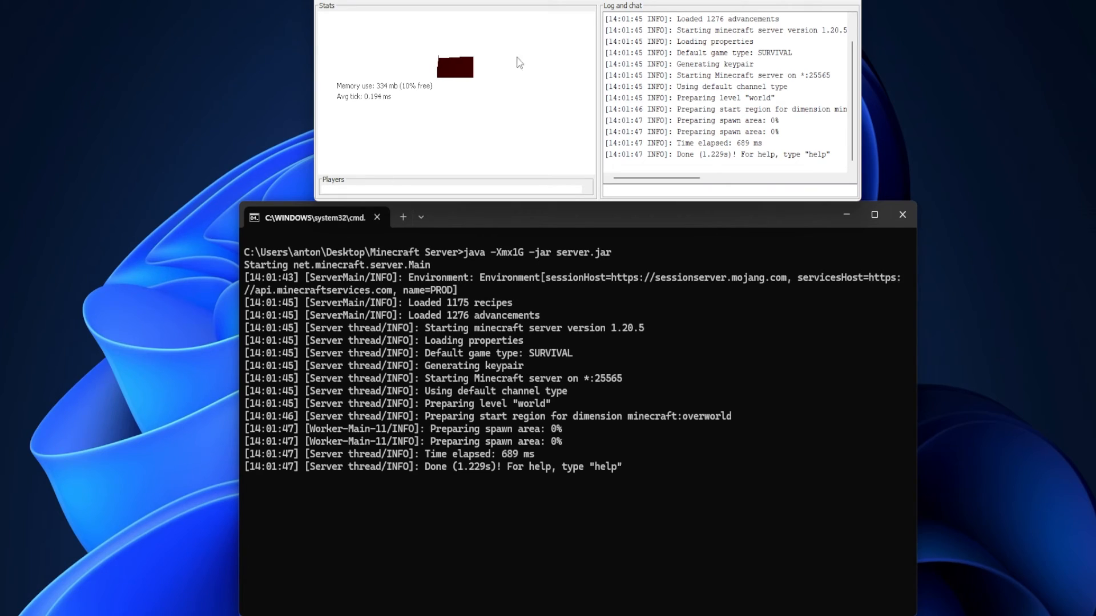
pyautogui.moveTo(648, 459)
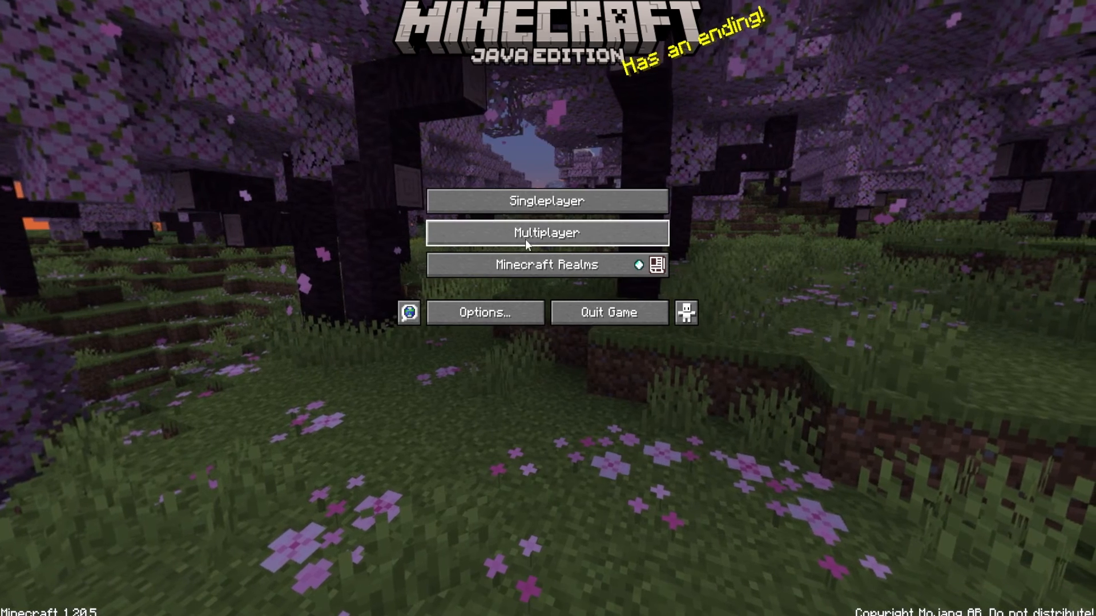
# Add a multiplayer server named Ted at localhost and join it
pyautogui.click(548, 233)
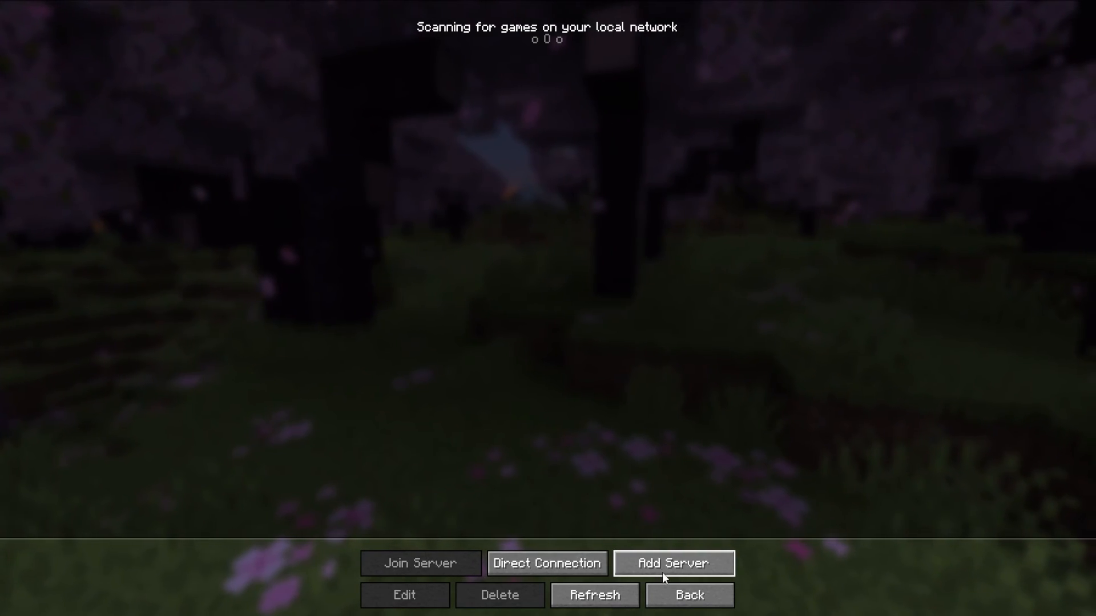
pyautogui.click(674, 564)
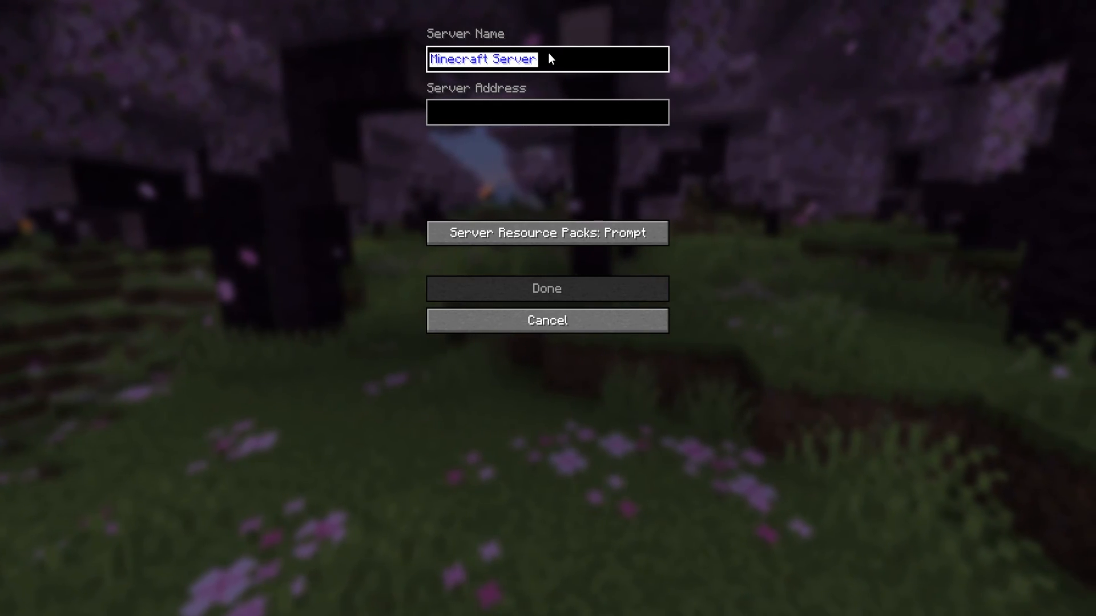
pyautogui.write('Ted')
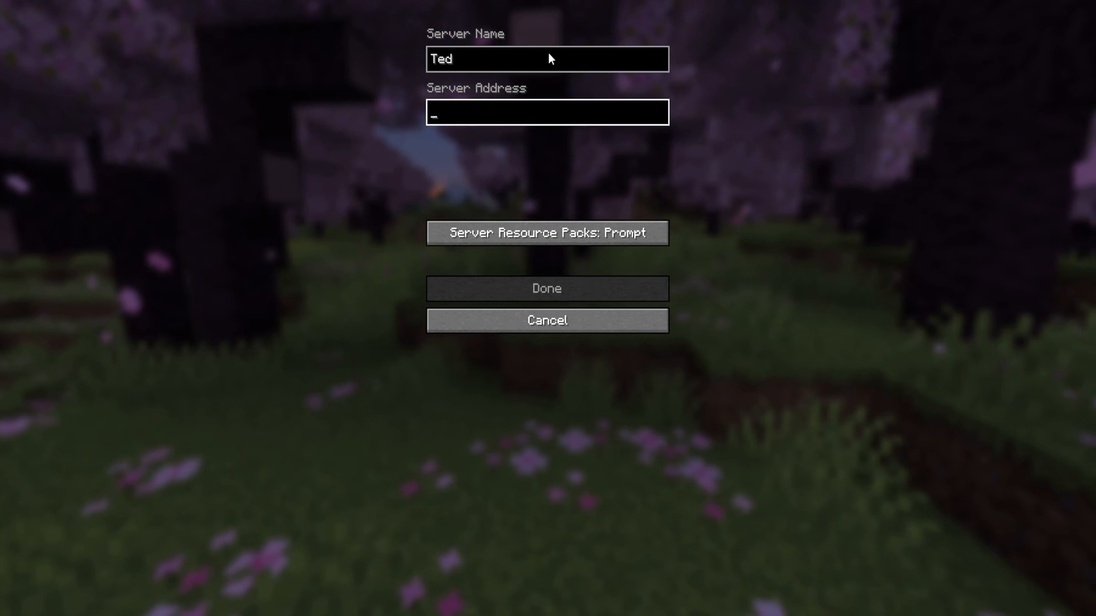
pyautogui.write('localhost')
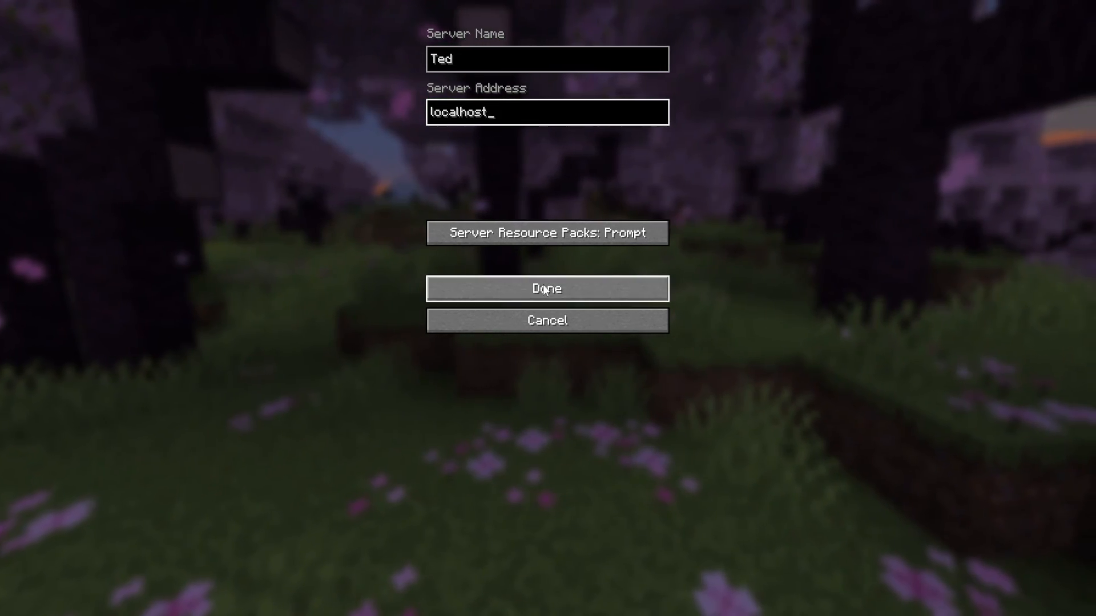
pyautogui.click(548, 289)
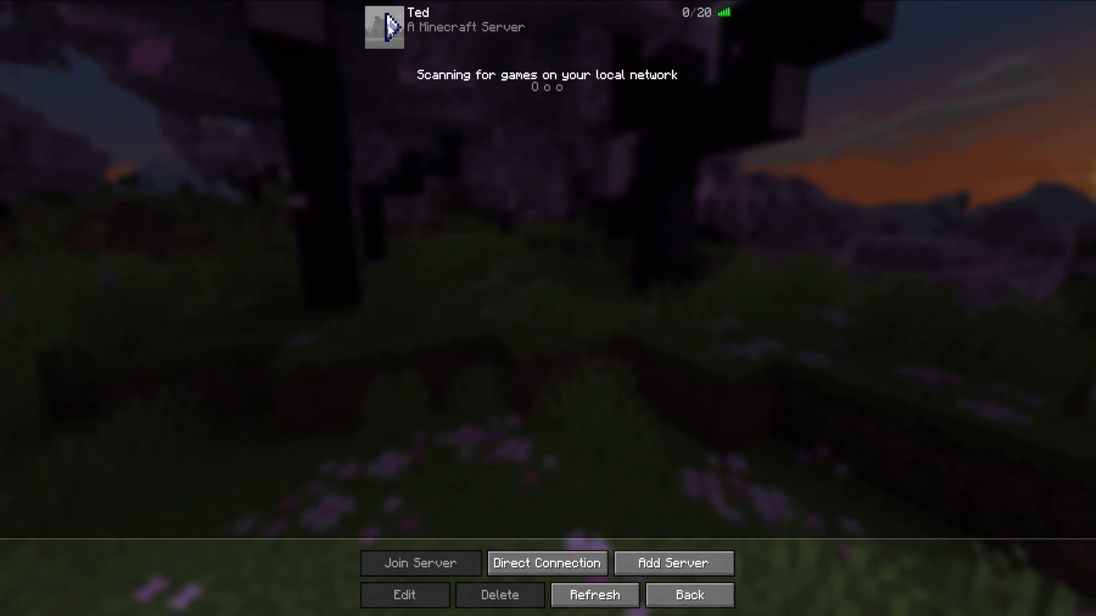
pyautogui.click(422, 562)
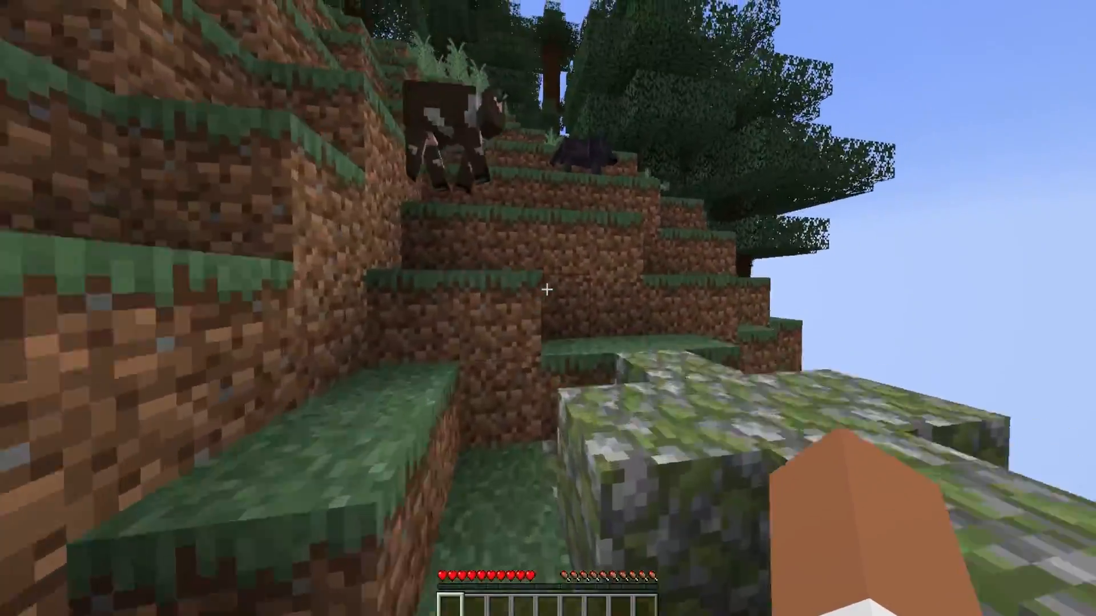
pyautogui.moveTo(548, 289)
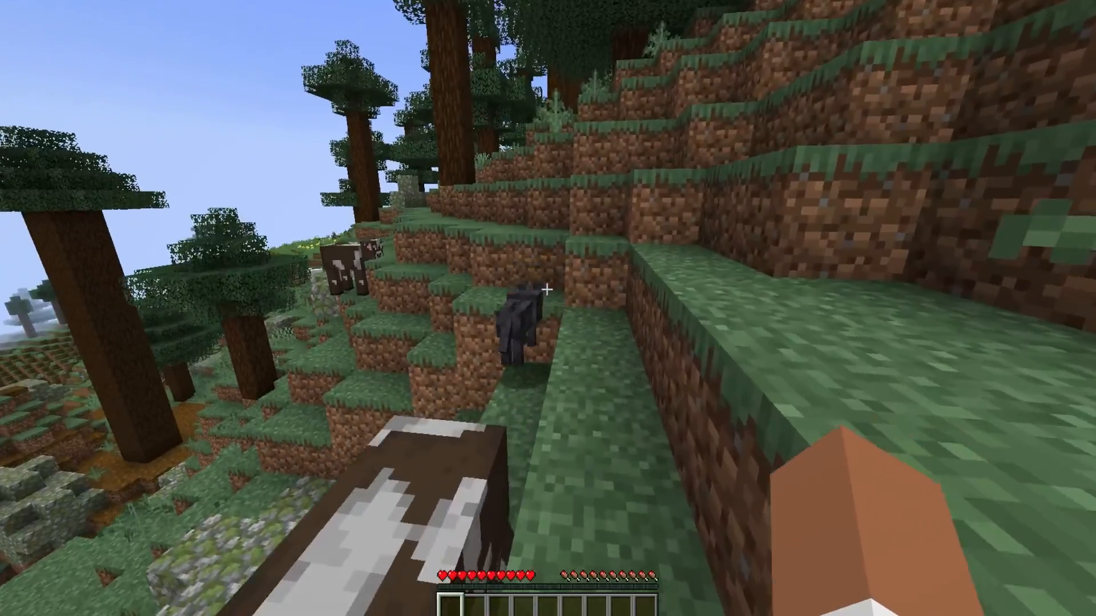